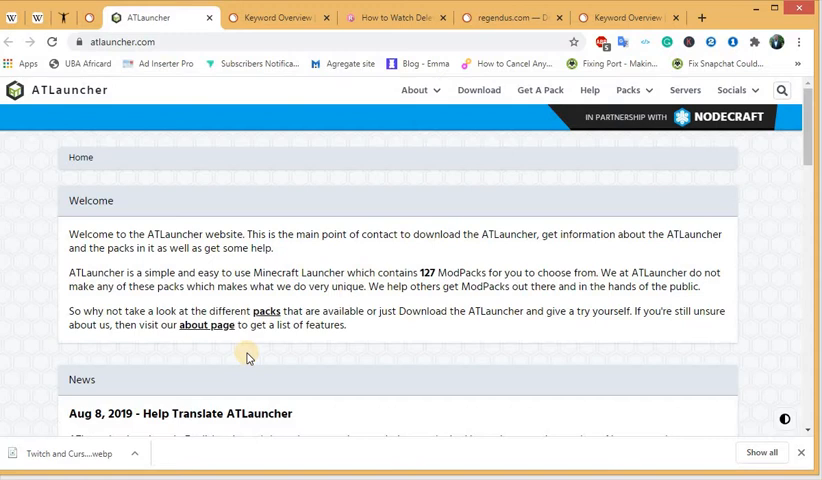
mouse_move(58, 88)
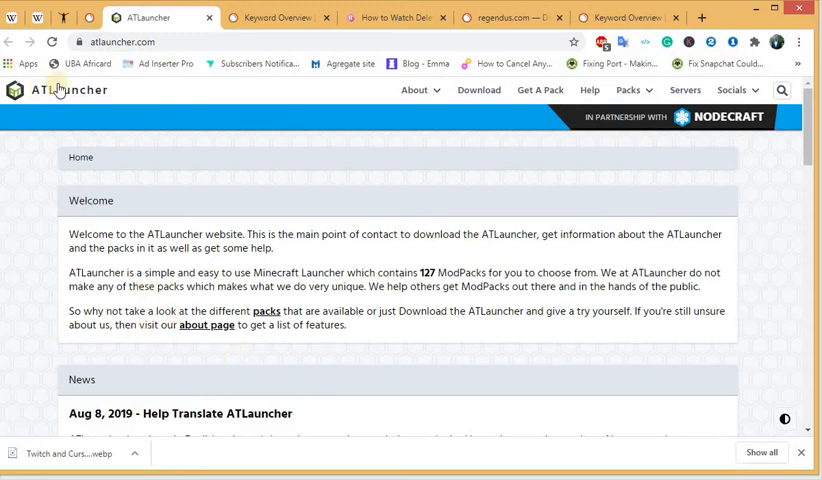
mouse_move(806, 162)
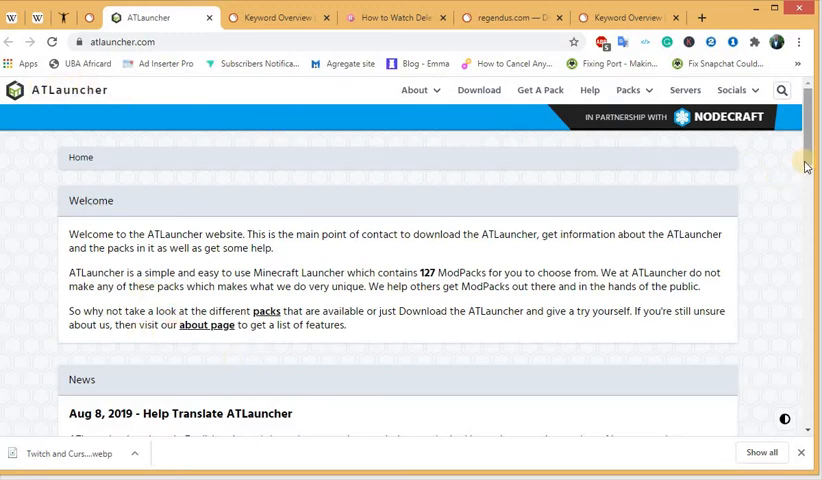
From the desktop shortcut menu reach Personalization, then switch the address bar to This PC.
scroll(down, 3)
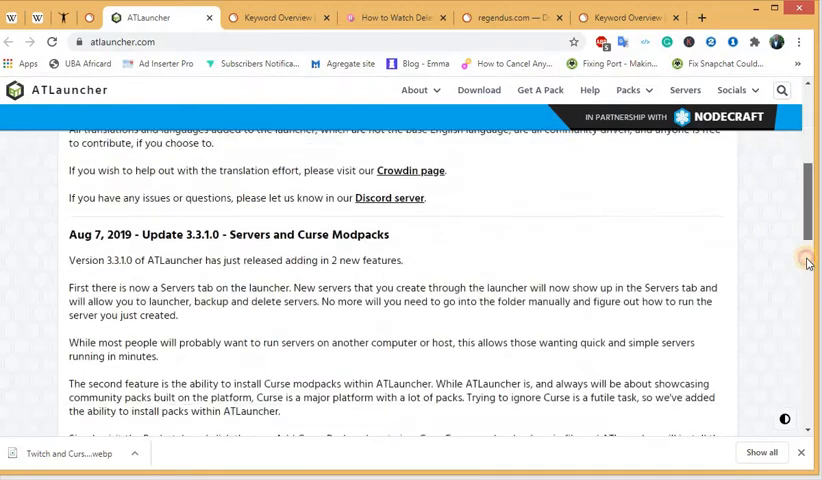
scroll(down, 3)
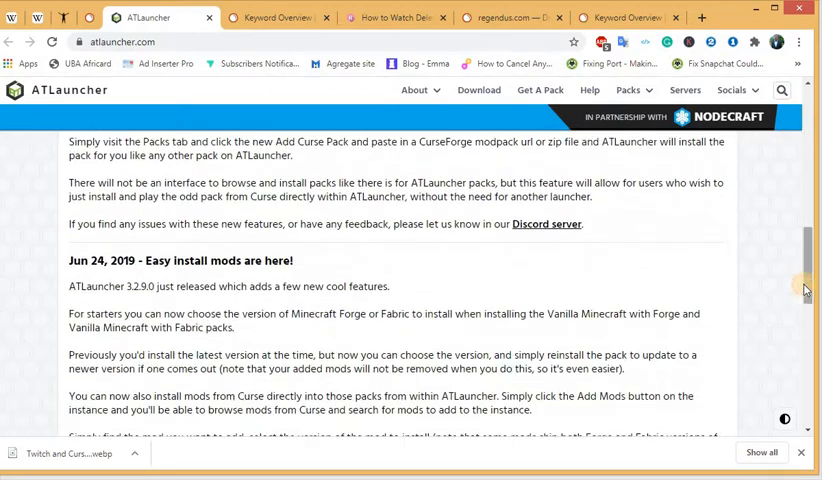
scroll(down, 3)
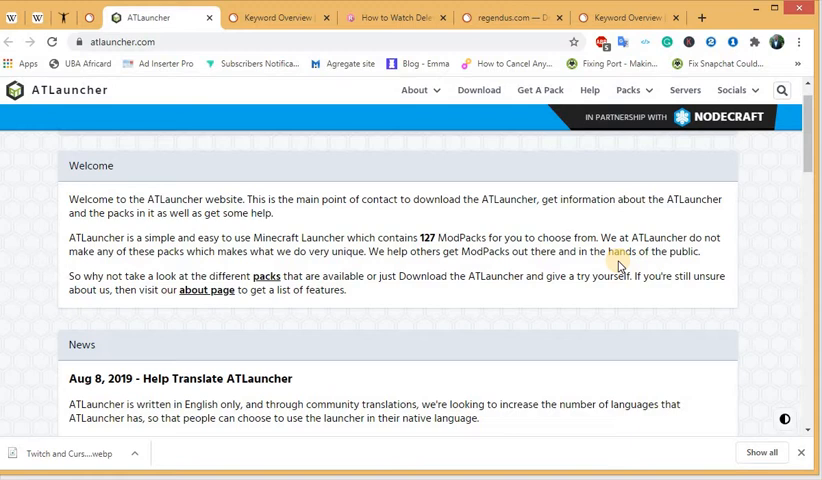
mouse_move(421, 290)
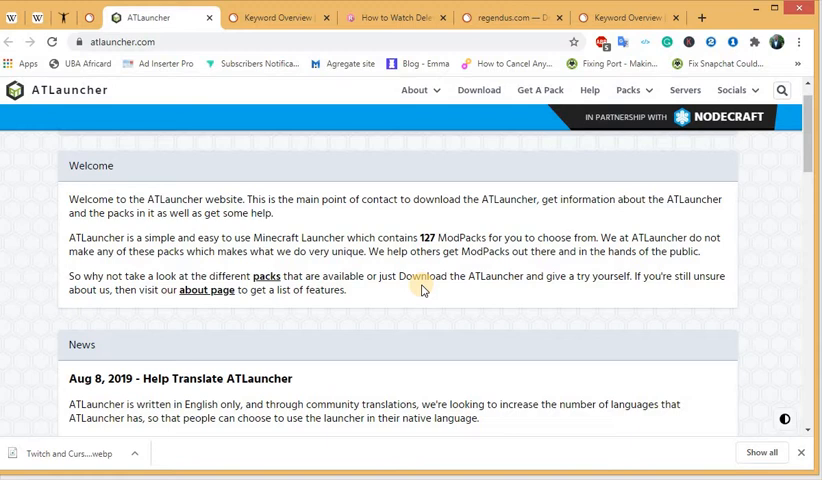
mouse_move(391, 303)
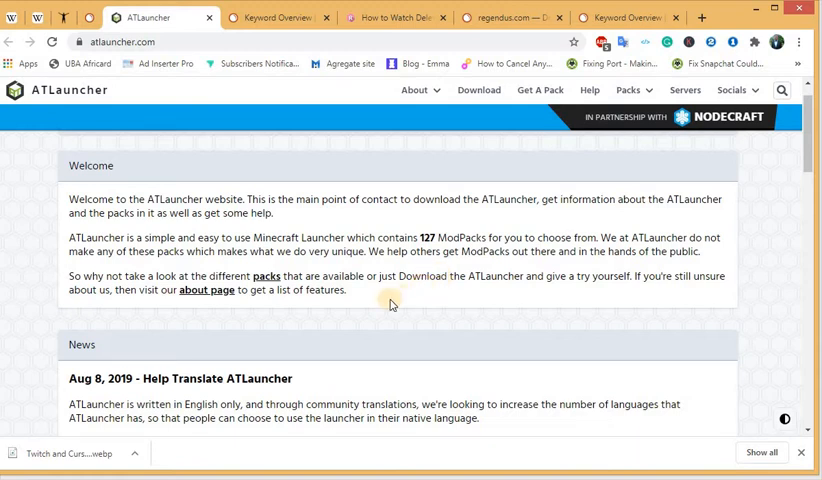
mouse_move(163, 344)
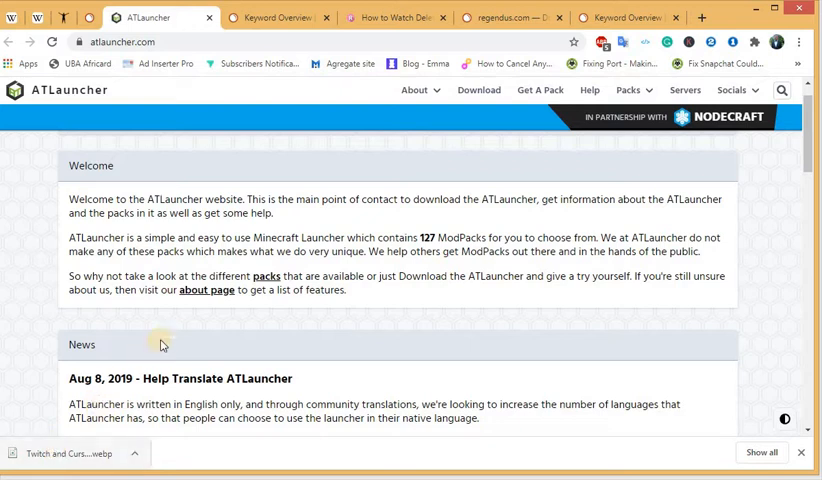
mouse_move(198, 332)
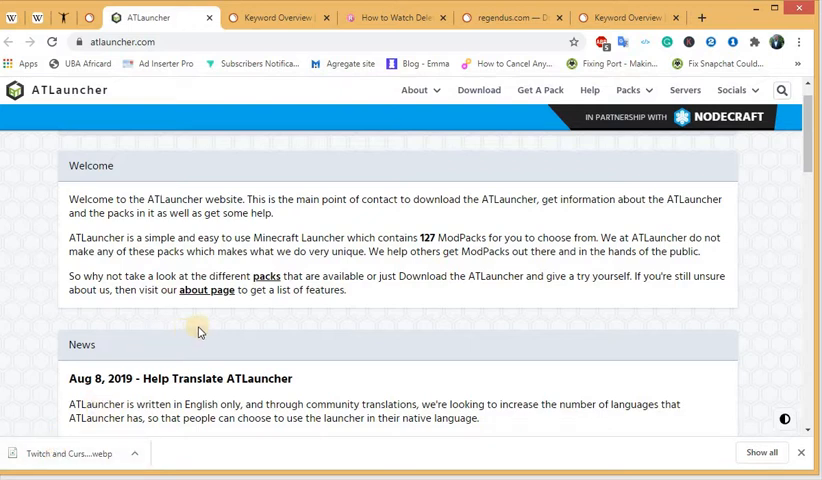
mouse_move(289, 321)
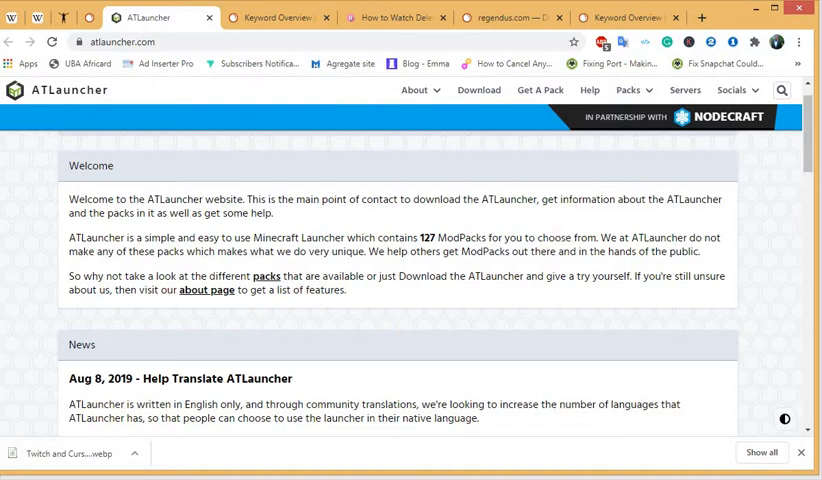
right_click(770, 357)
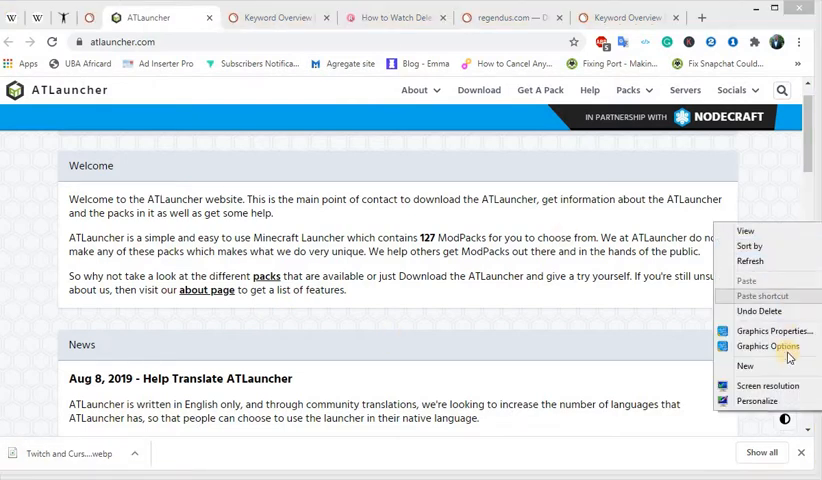
click(717, 378)
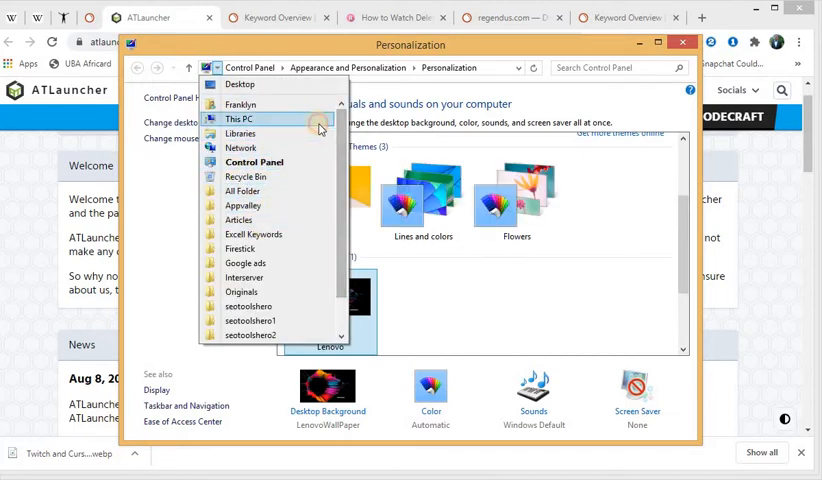
click(228, 119)
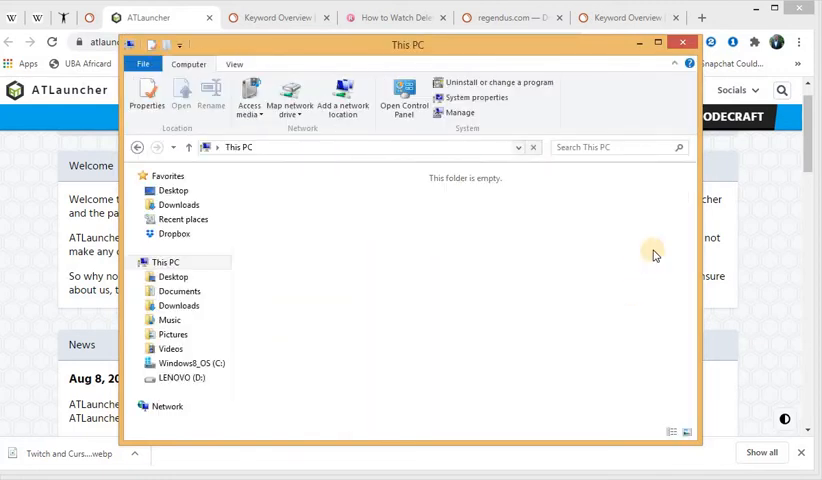
View the System page showing Windows 8.1, 4.00 GB installed RAM and 64-bit details.
click(166, 262)
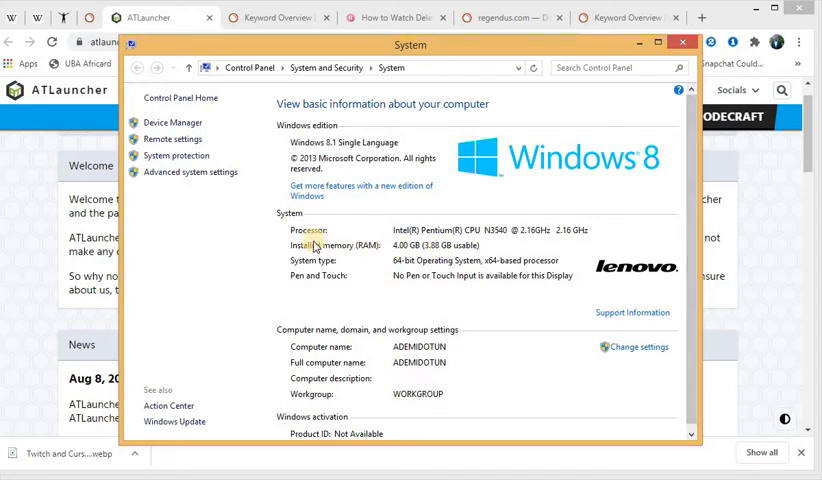
mouse_move(485, 248)
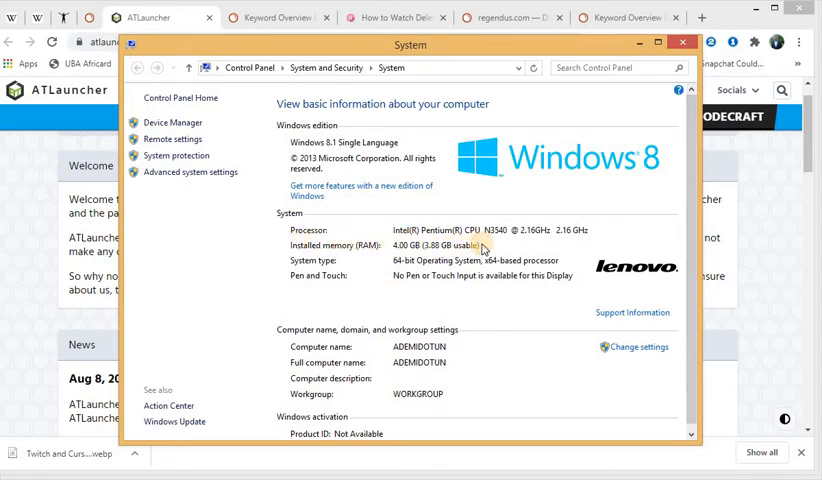
mouse_move(330, 247)
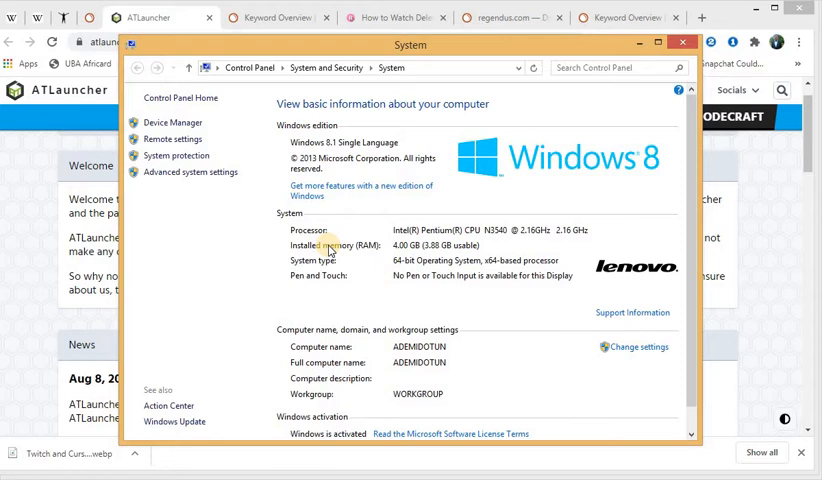
scroll(down, 3)
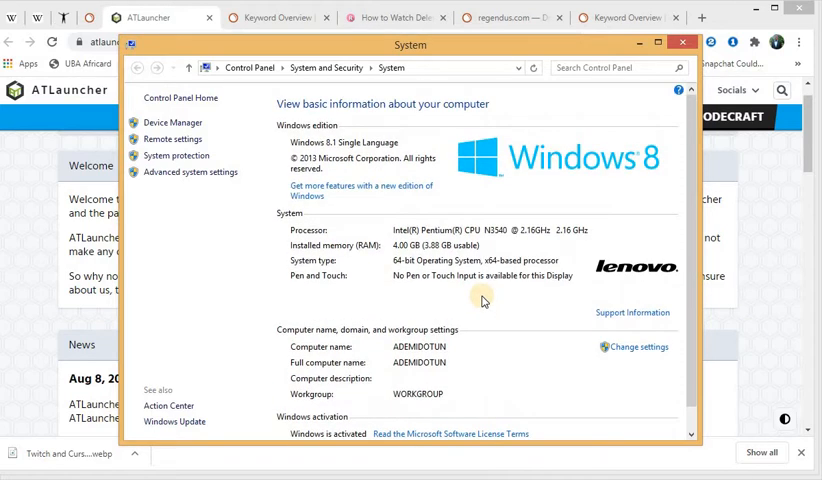
scroll(down, 3)
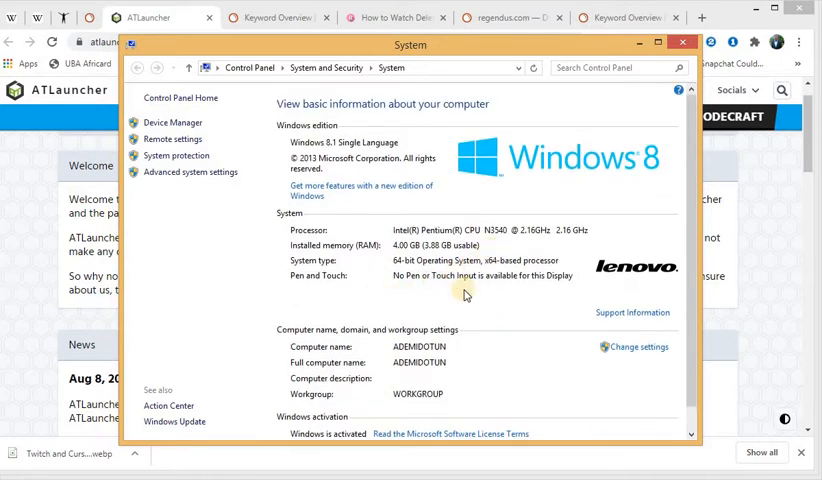
mouse_move(558, 122)
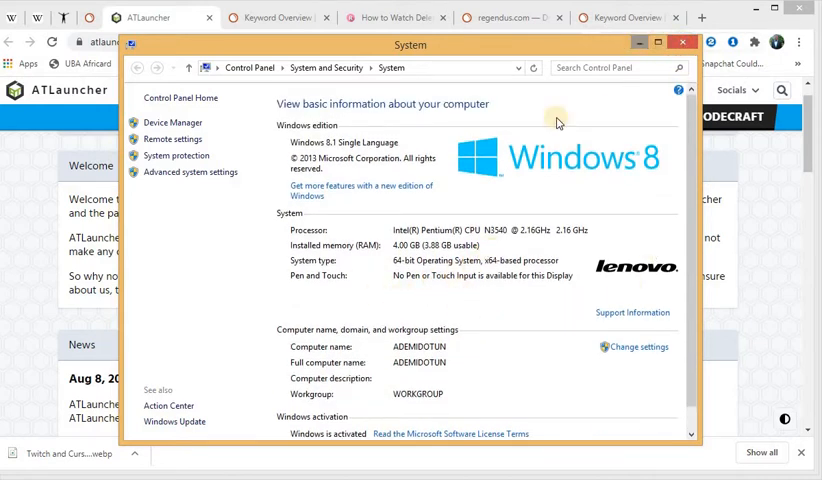
mouse_move(378, 253)
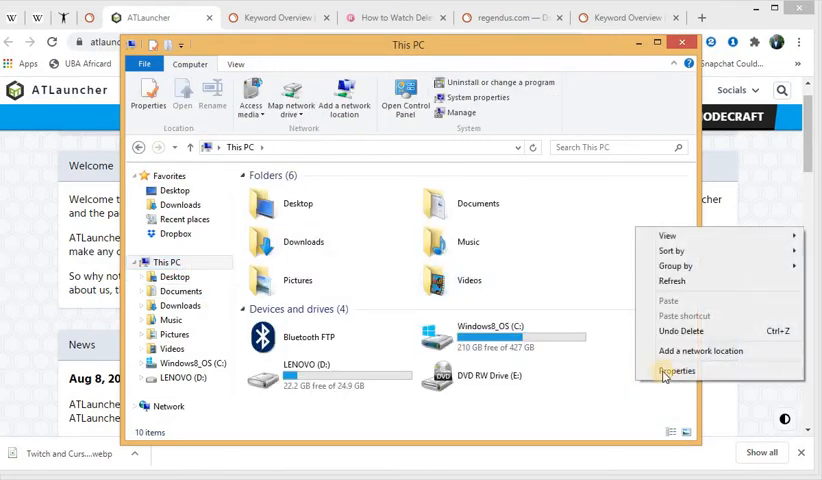
click(678, 371)
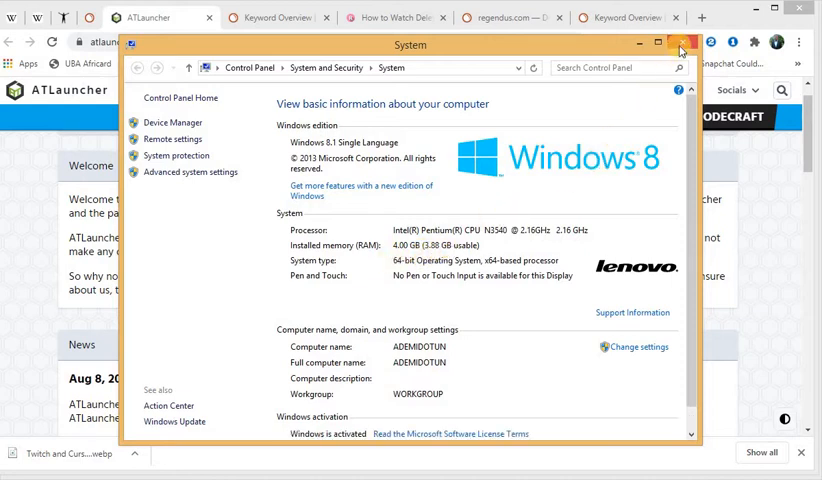
mouse_move(679, 47)
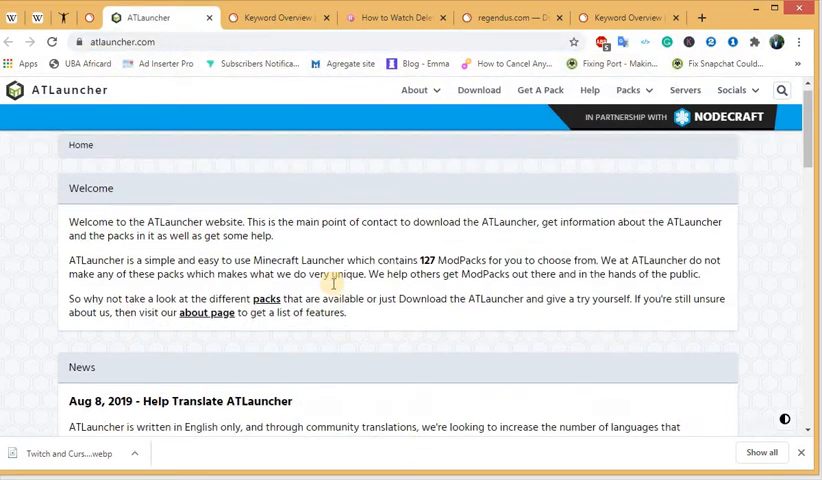
Browse the ATLauncher Download page down to its Windows, Mac and Linux options.
click(478, 89)
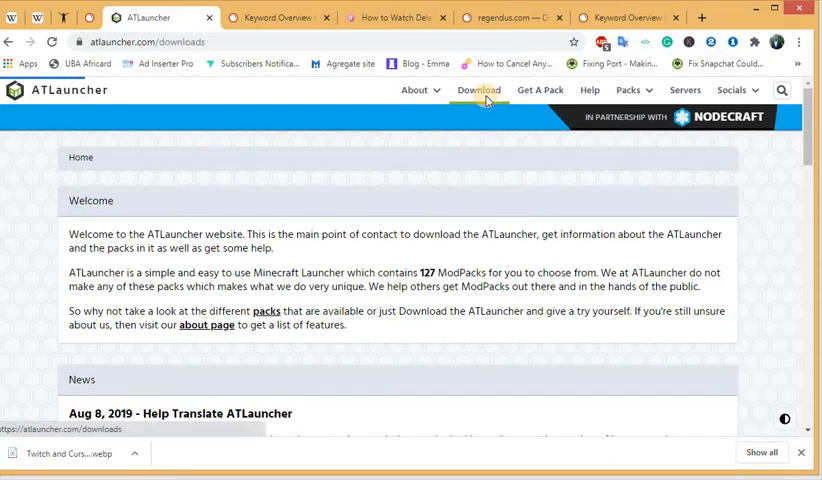
scroll(down, 3)
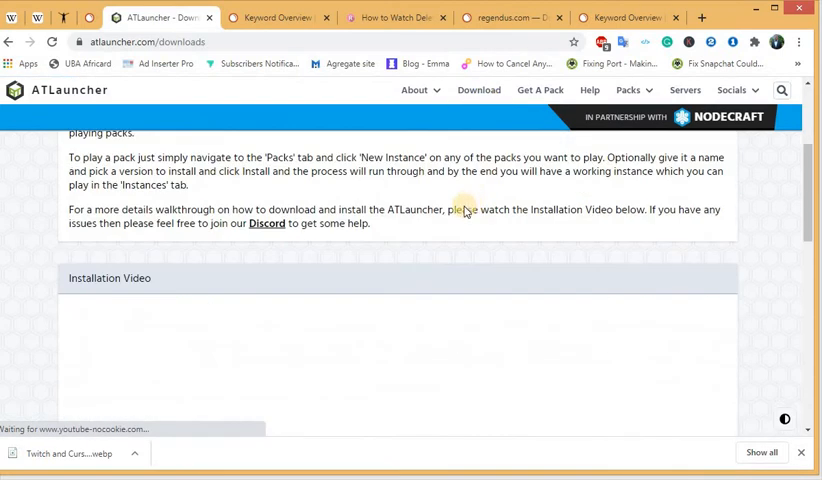
scroll(down, 3)
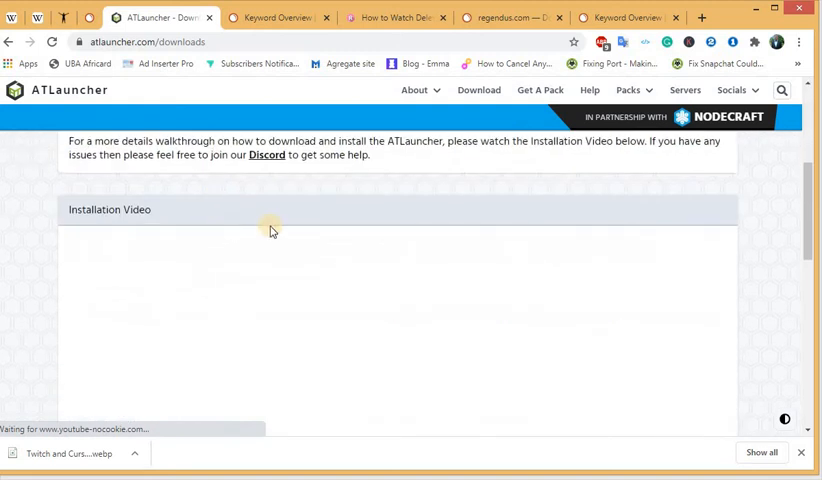
scroll(down, 3)
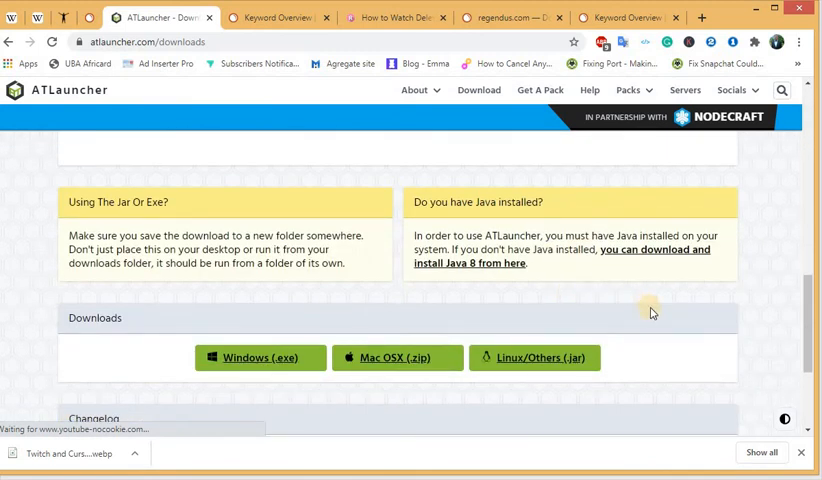
mouse_move(258, 357)
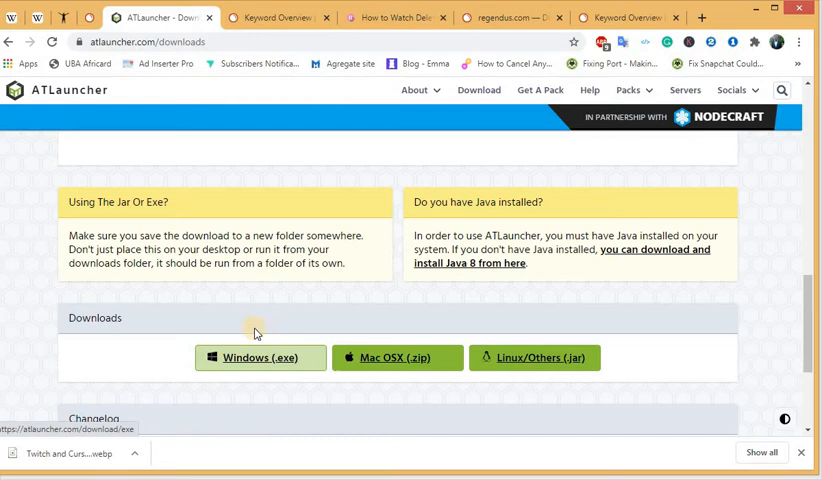
click(260, 357)
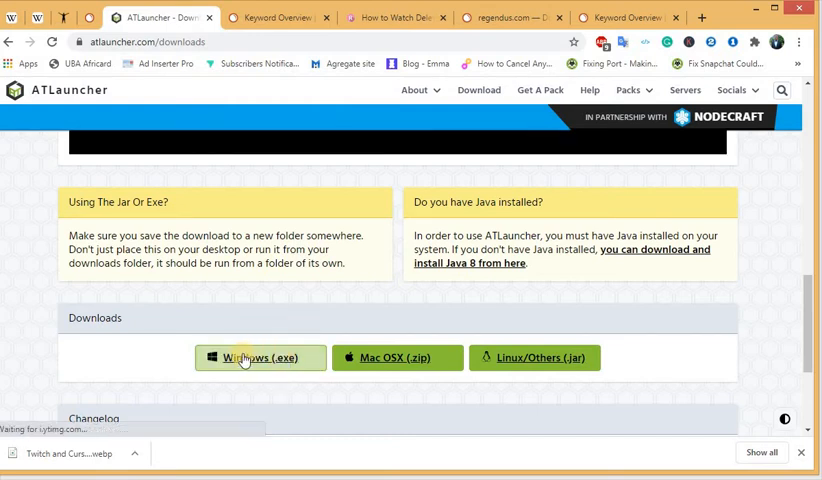
mouse_move(447, 393)
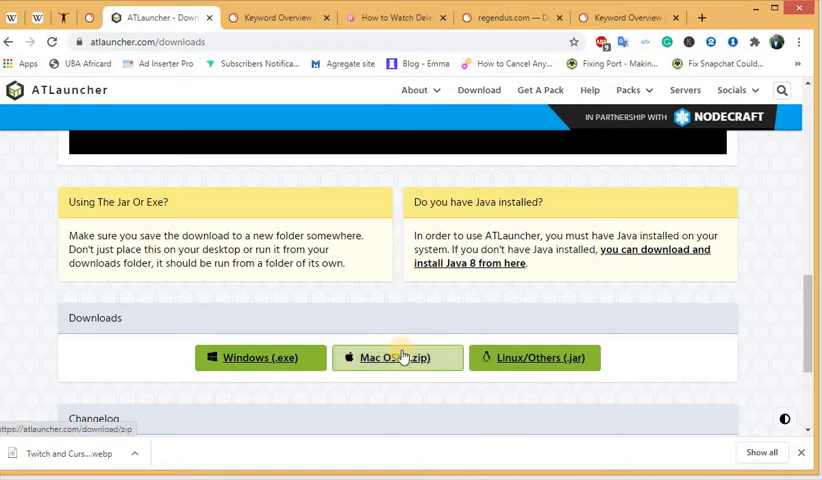
click(398, 357)
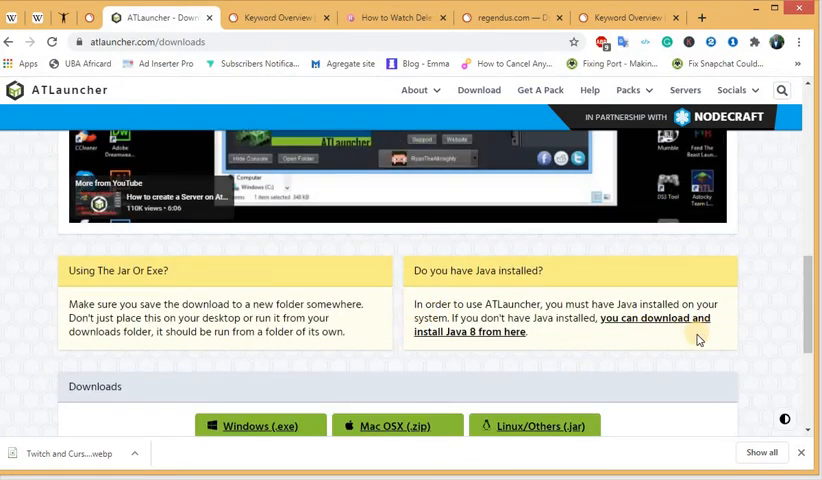
scroll(down, 3)
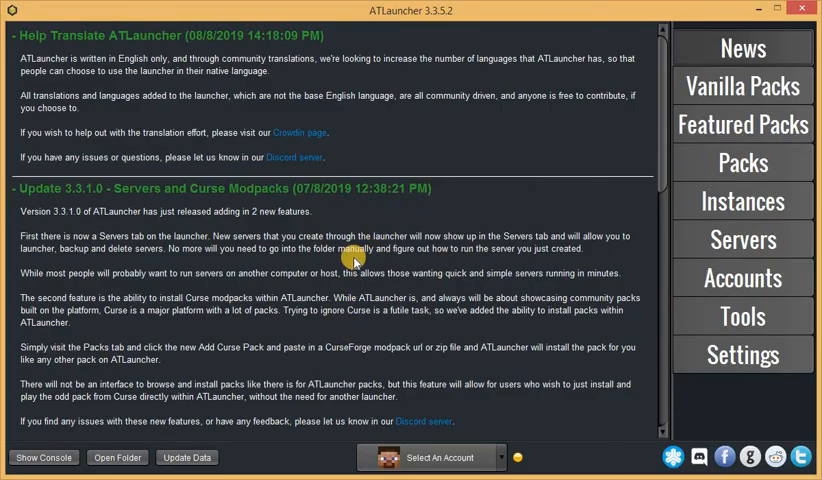
Scroll the ATLauncher news feed down to the Featured Packs and Discord posts.
scroll(down, 3)
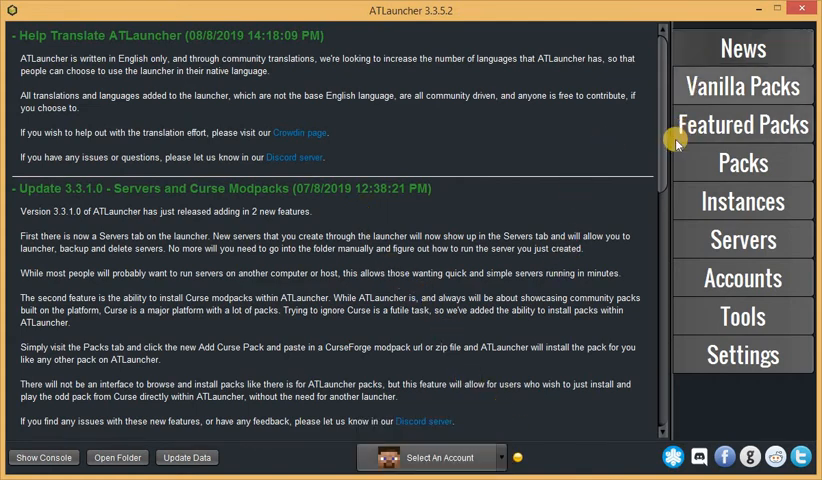
scroll(down, 3)
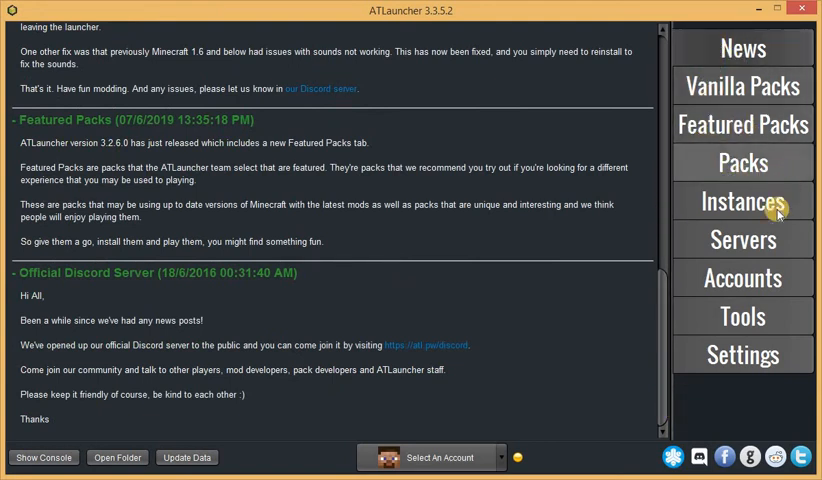
mouse_move(742, 355)
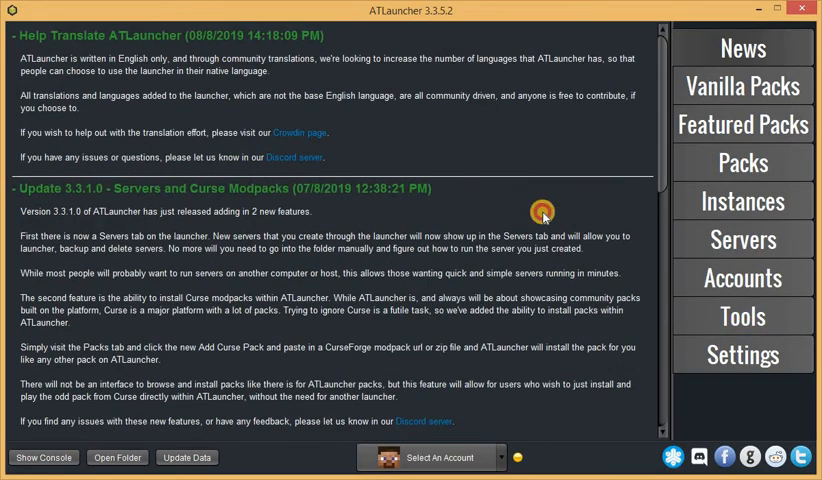
Reach the Java/Minecraft settings showing initial memory 512 and maximum 1,536 MB.
click(742, 355)
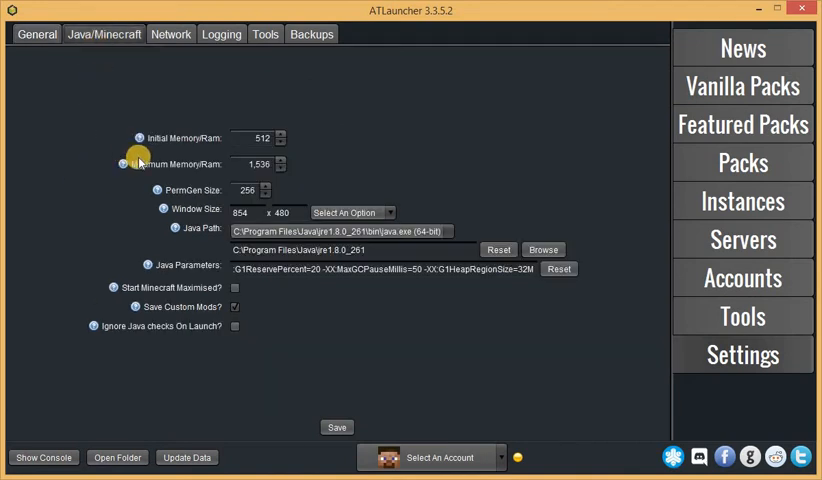
mouse_move(123, 164)
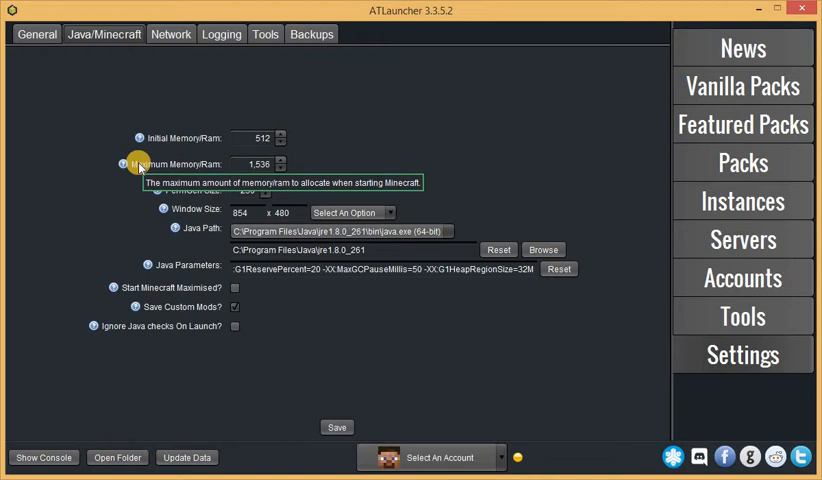
mouse_move(213, 149)
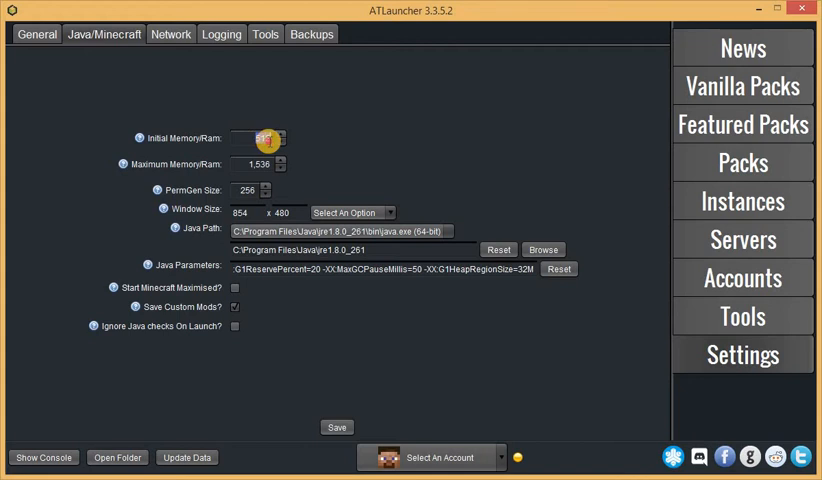
Set Maximum Memory/RAM to 3,000 MB and save the launcher settings.
click(281, 160)
text(3000)
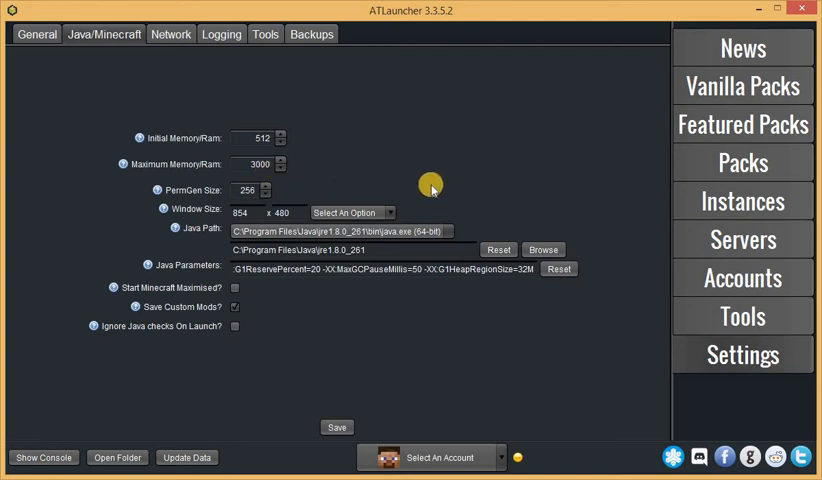
mouse_move(300, 260)
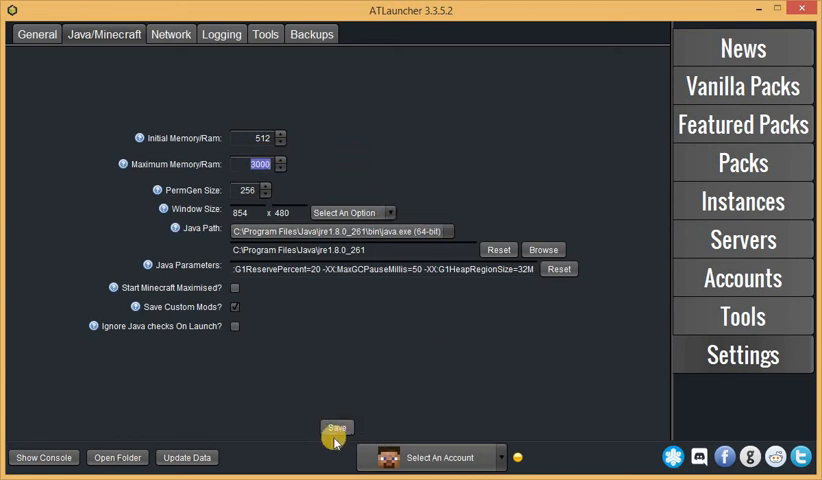
click(337, 427)
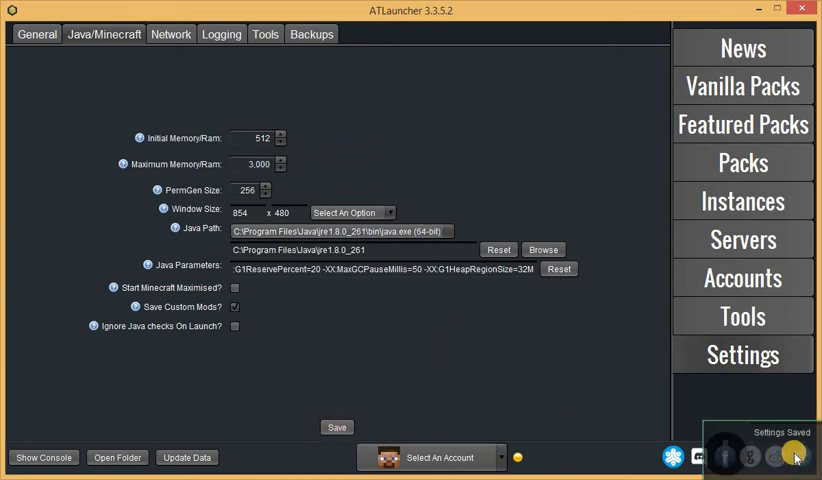